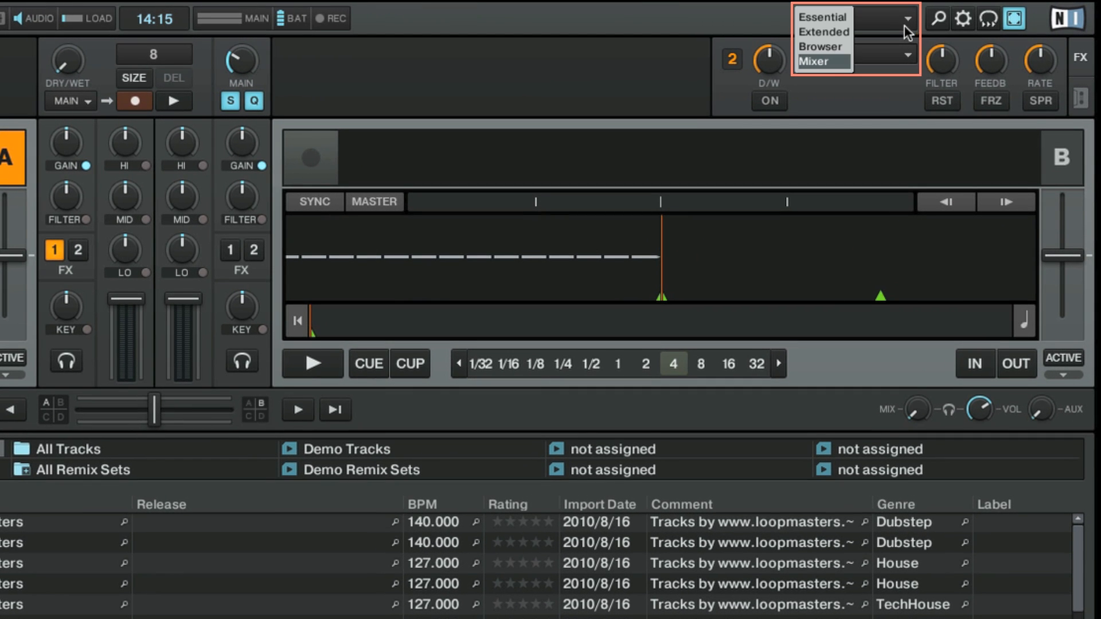
Step: Choose the Mixer layout from the top-right layout selector
{"action": "left_click", "coordinate": [821, 62]}
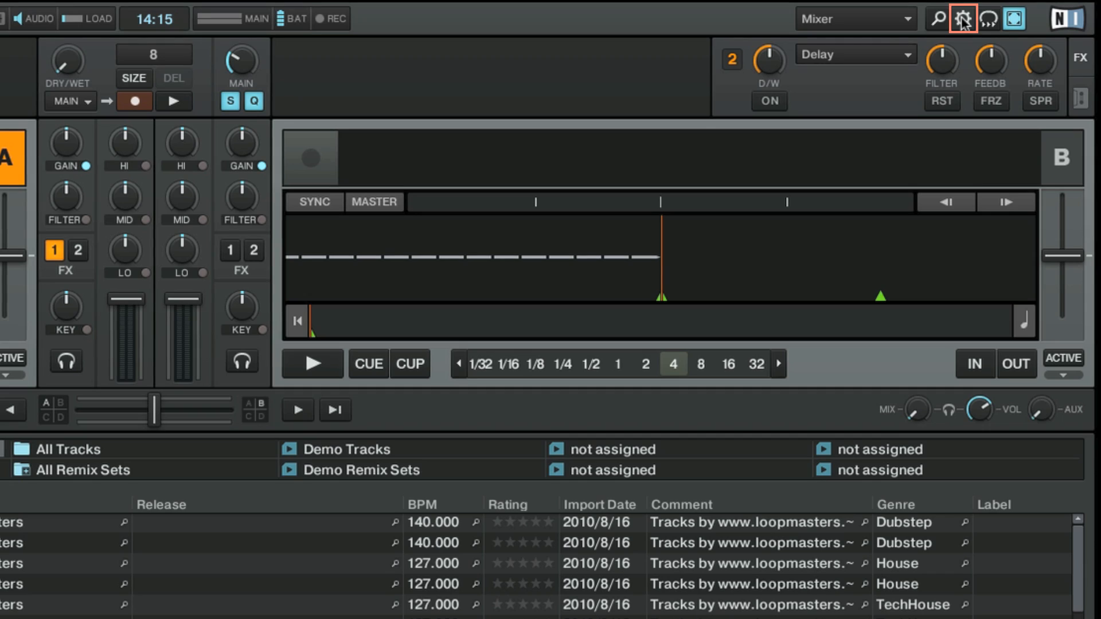
Step: Set the Mixer Auto Crossfade Time to 31.7 sec in Preferences and close them
{"action": "left_click", "coordinate": [964, 19]}
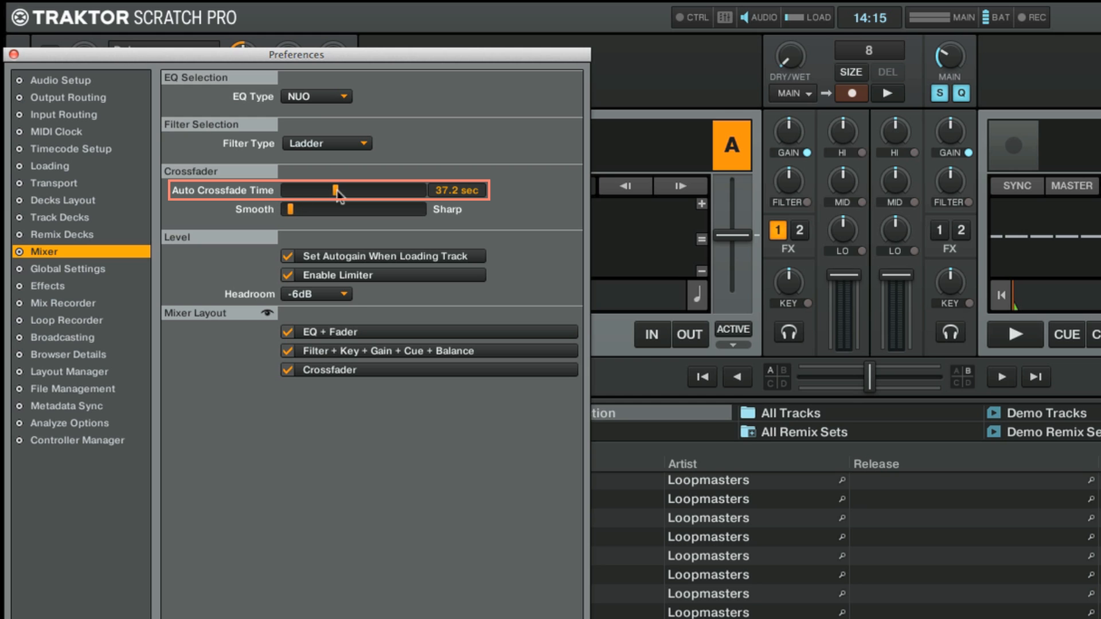
{"action": "left_click_drag", "start_coordinate": [335, 190], "coordinate": [329, 192]}
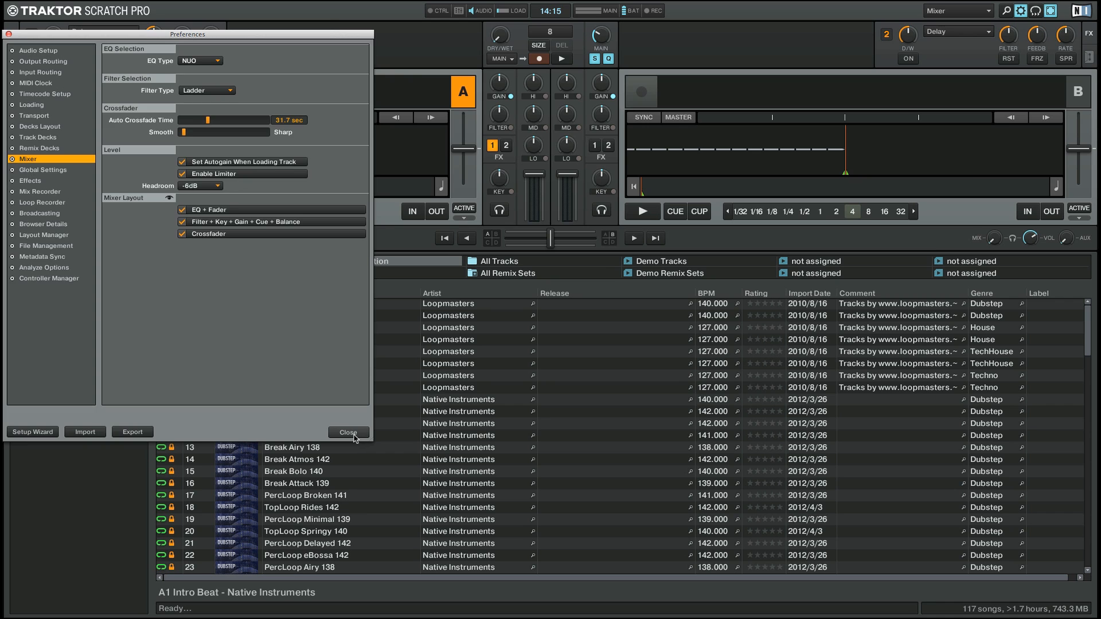
{"action": "left_click", "coordinate": [348, 433]}
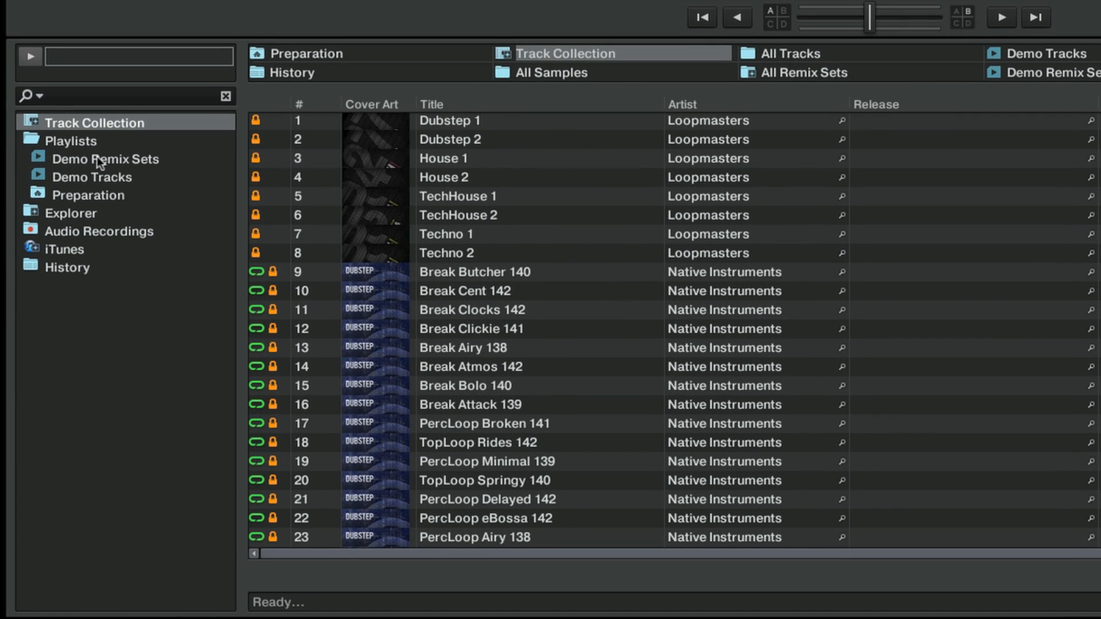
Step: Expand Playlists and select Demo Tracks, leaving House 1 on deck A
{"action": "left_click", "coordinate": [71, 140]}
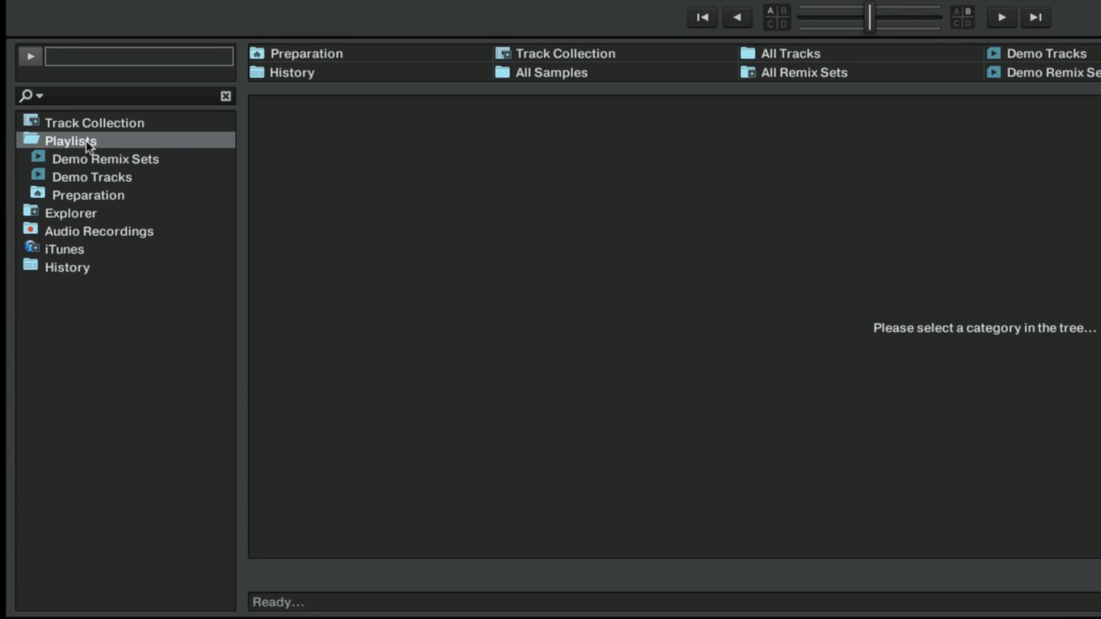
{"action": "left_click", "coordinate": [91, 176]}
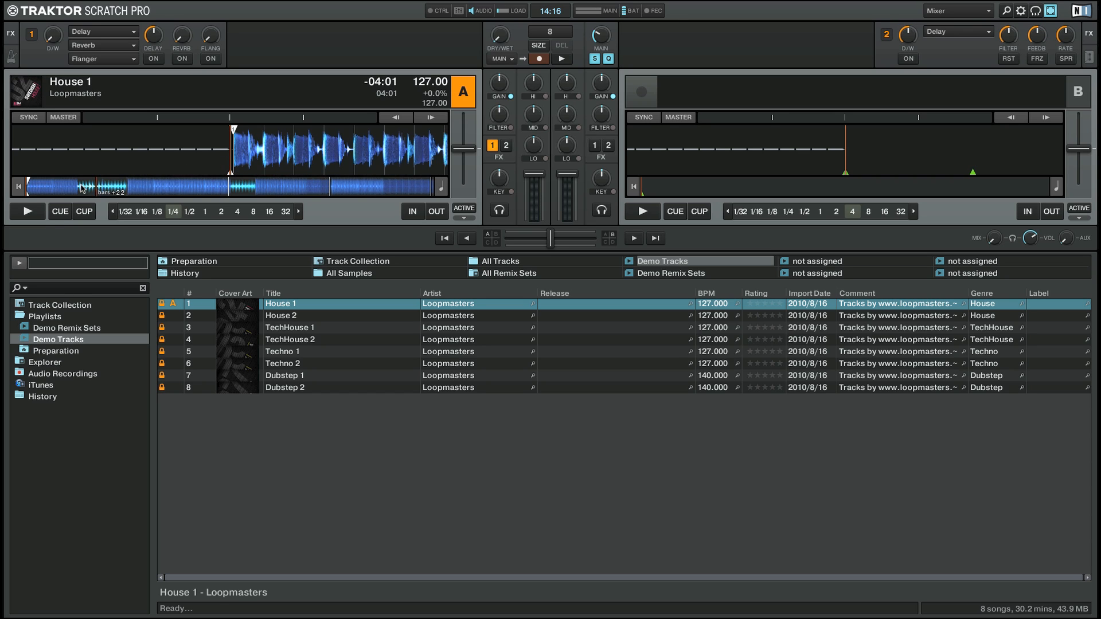
Step: Start House 1 on deck A and enable Cruise mode so House 2 loads onto deck B
{"action": "left_click", "coordinate": [27, 211]}
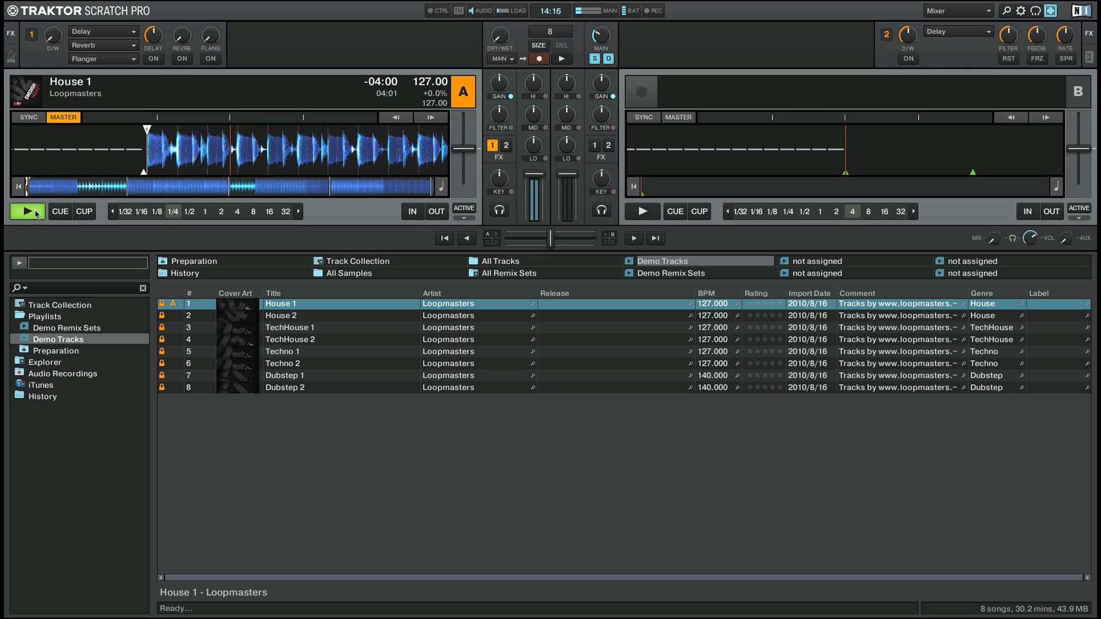
{"action": "left_click", "coordinate": [27, 212]}
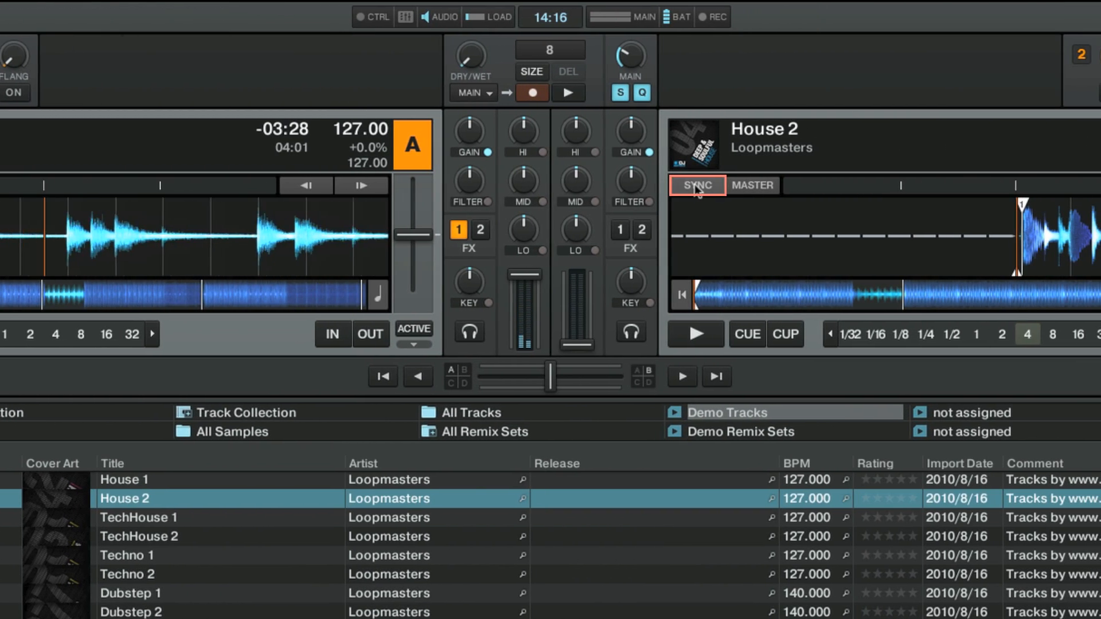
Step: Enable SYNC on deck B so House 2 crossfades in as master
{"action": "left_click", "coordinate": [696, 186]}
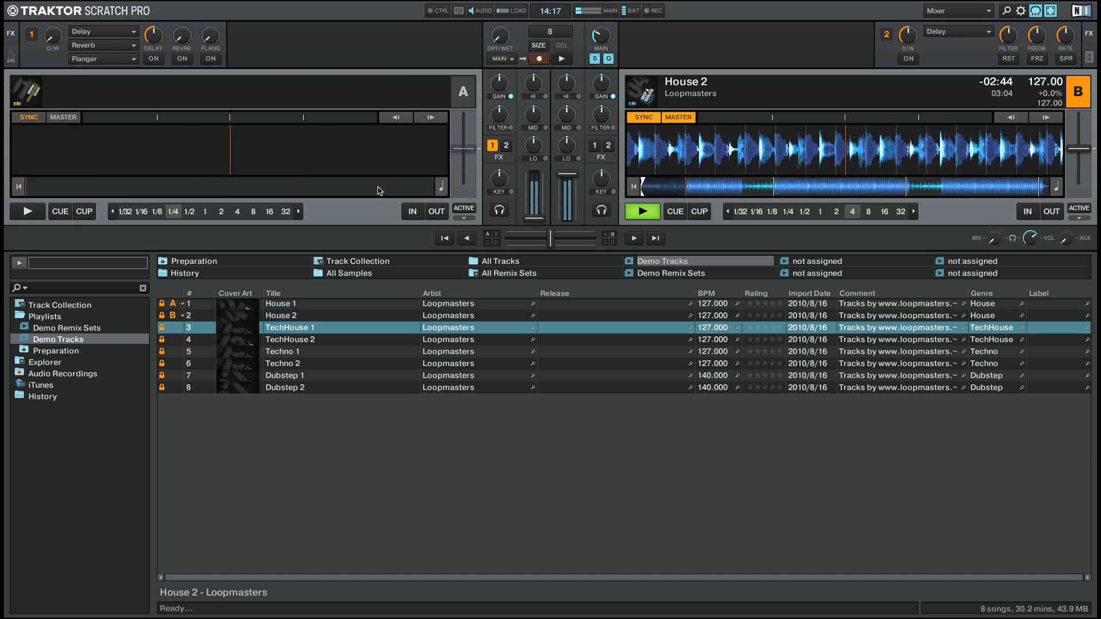
Step: Load TechHouse 1 onto deck A and TechHouse 2 onto deck B from the track list
{"action": "double_click", "coordinate": [289, 328]}
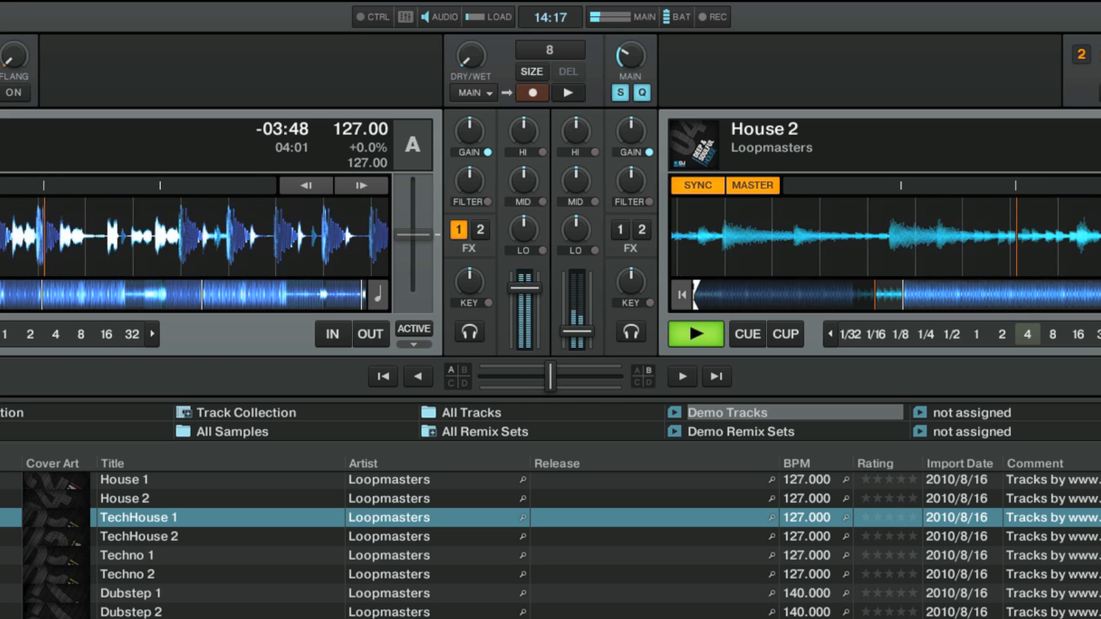
{"action": "double_click", "coordinate": [139, 536]}
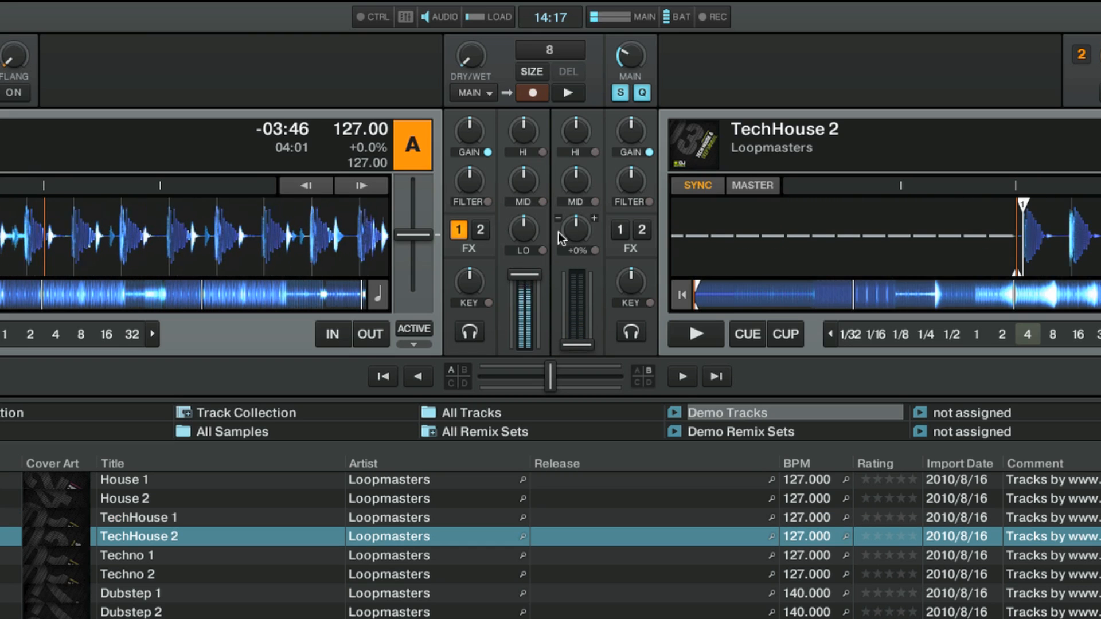